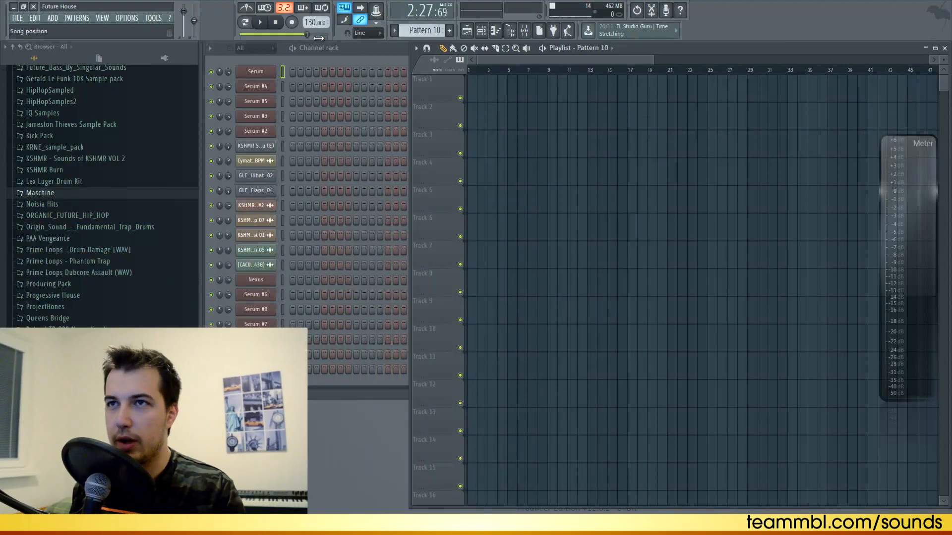
Lower the tempo to 126 BPM and audition the kick, hi-hat and clap groove once
drag(315, 23, 315, 31)
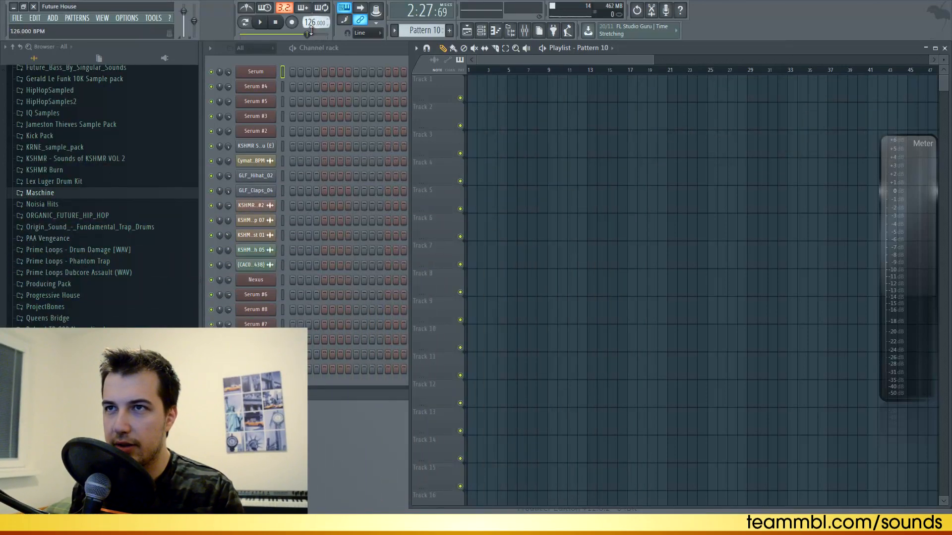
mouse_move(291, 23)
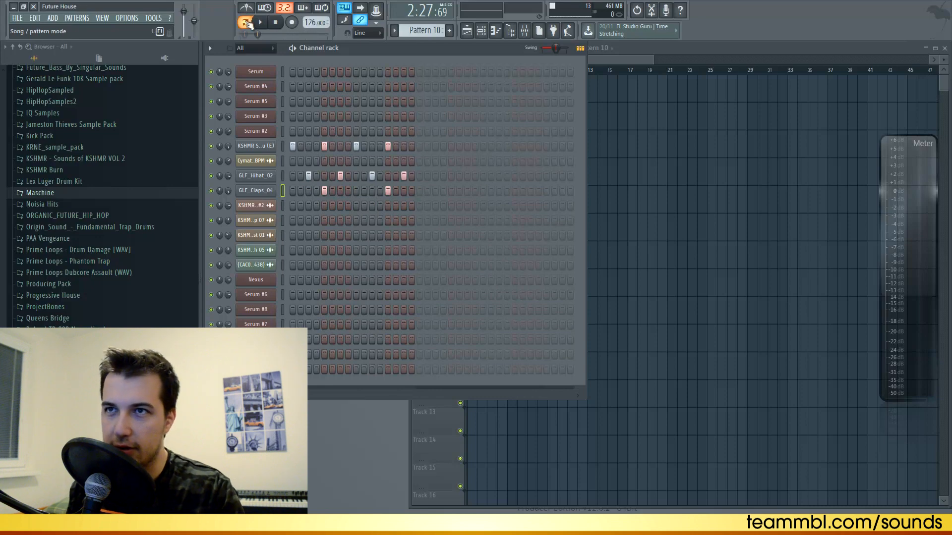
click(260, 23)
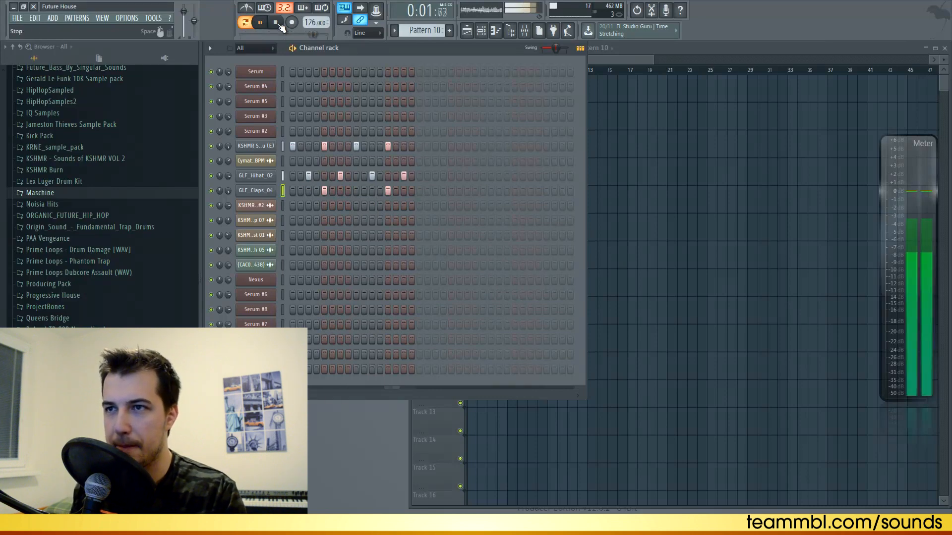
click(261, 22)
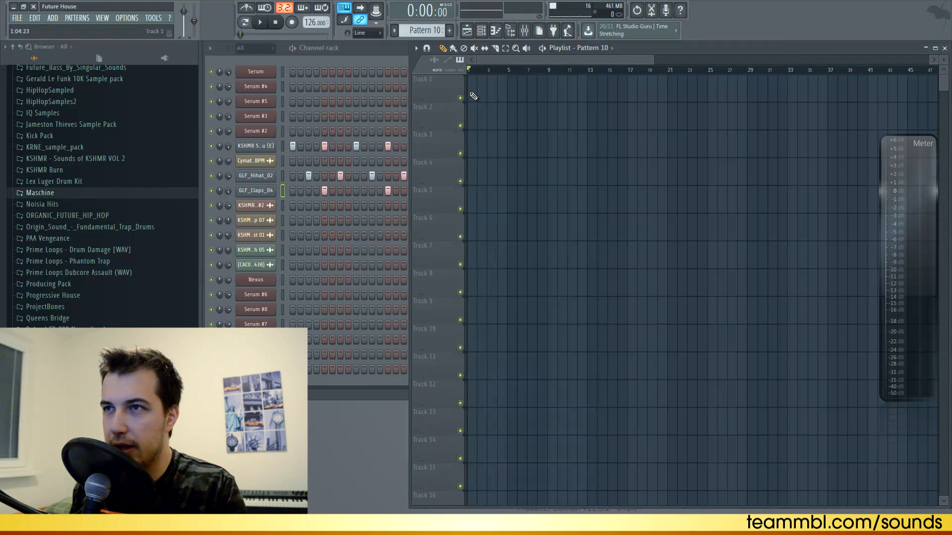
Make the clip unique, repeat drum clips across Track 1 over 16 bars, add the Cymatics loop from bar 9
right_click(473, 96)
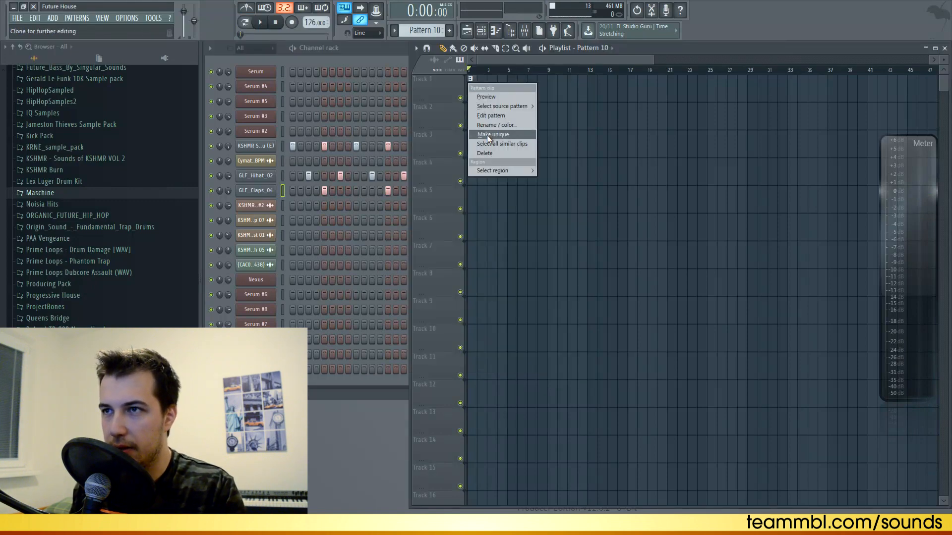
click(493, 134)
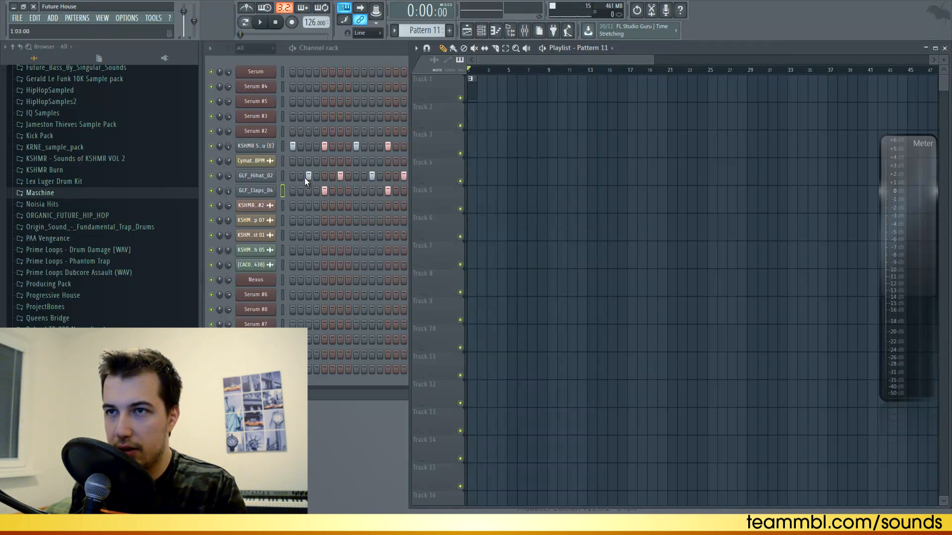
click(260, 23)
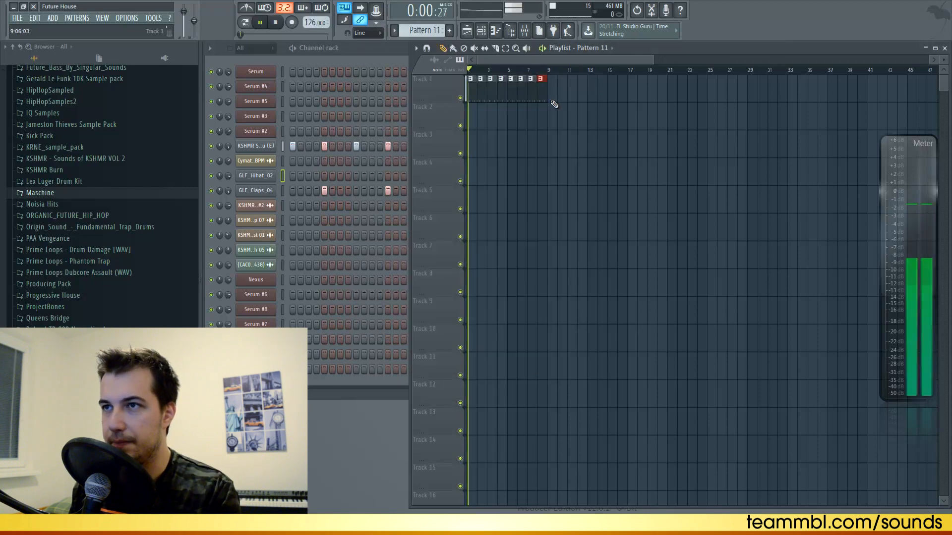
click(275, 23)
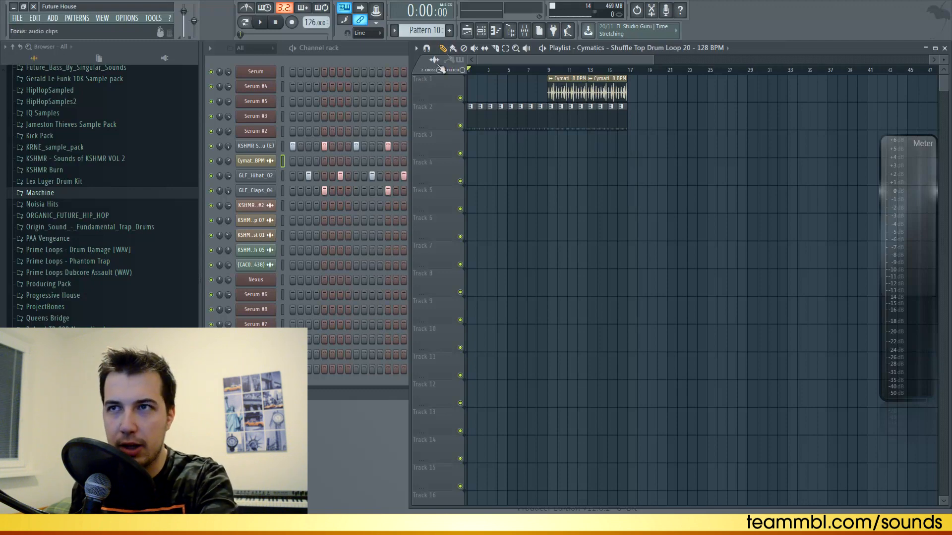
Load the TeamMBL BA - Fundamentals bass preset into Serum #4
double_click(255, 87)
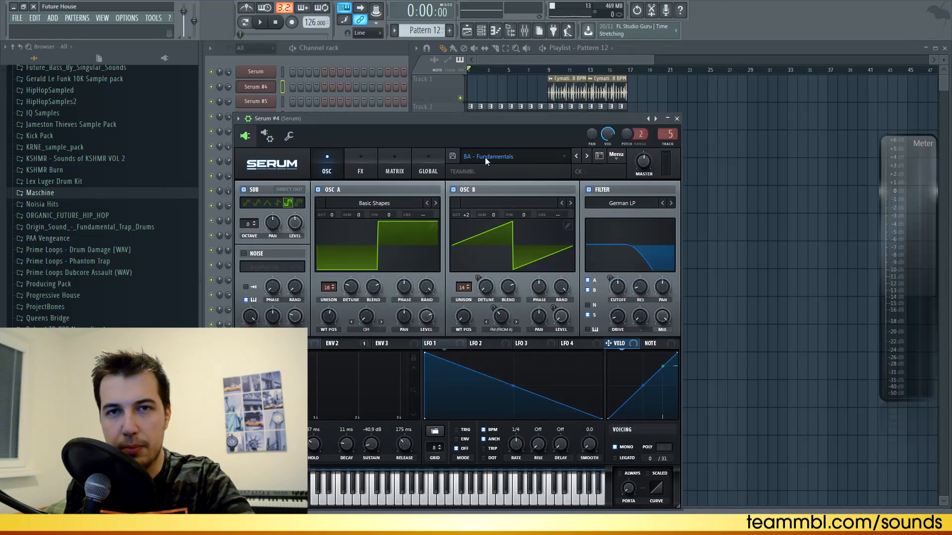
click(512, 156)
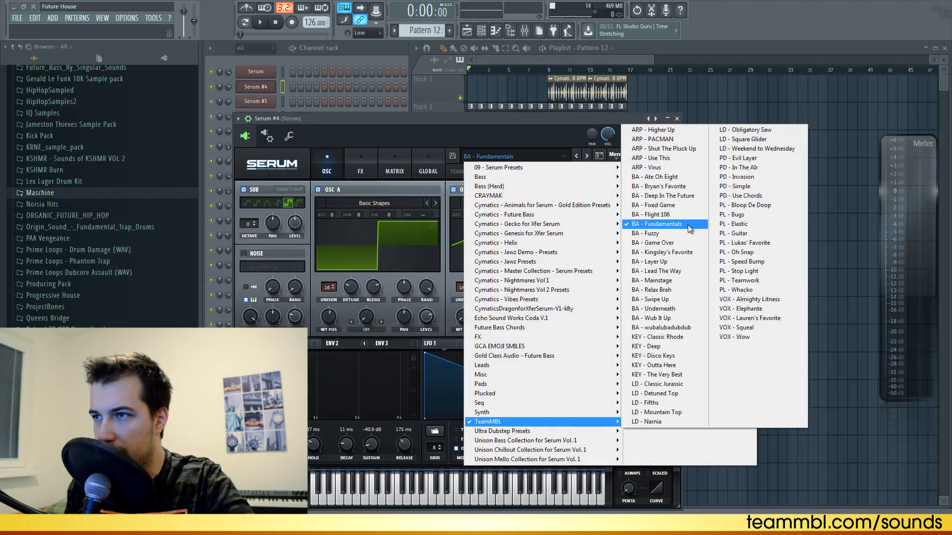
click(658, 225)
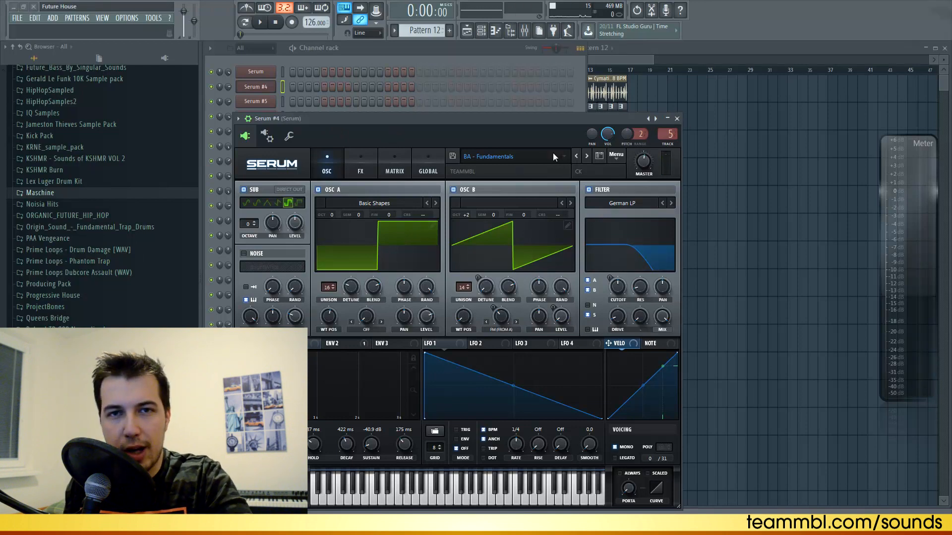
Start the Serum #4 piano-roll bassline with repeated G#3 notes
right_click(255, 86)
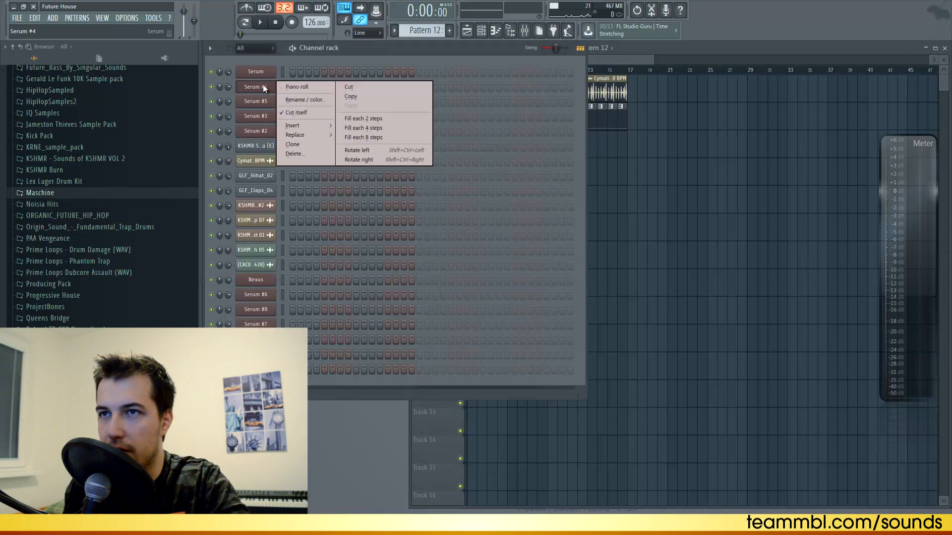
click(297, 86)
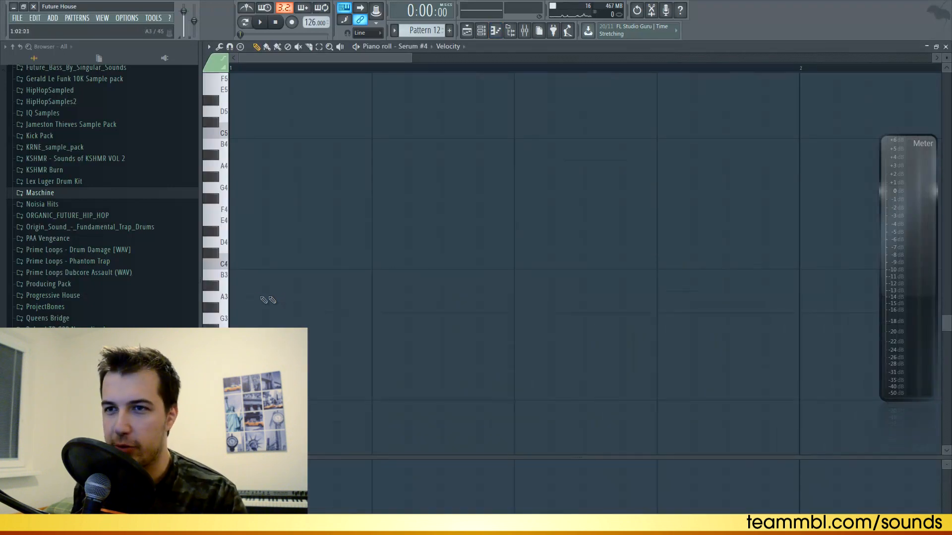
click(246, 307)
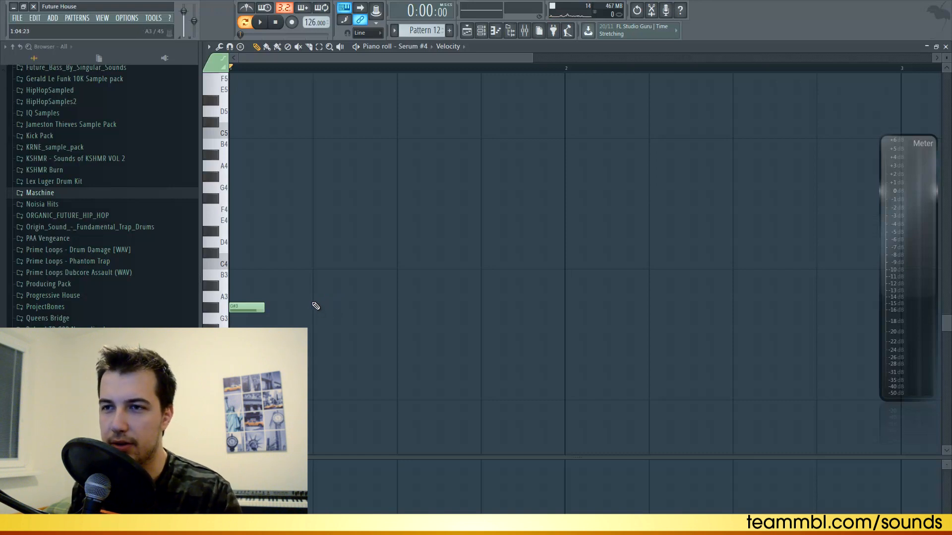
click(259, 21)
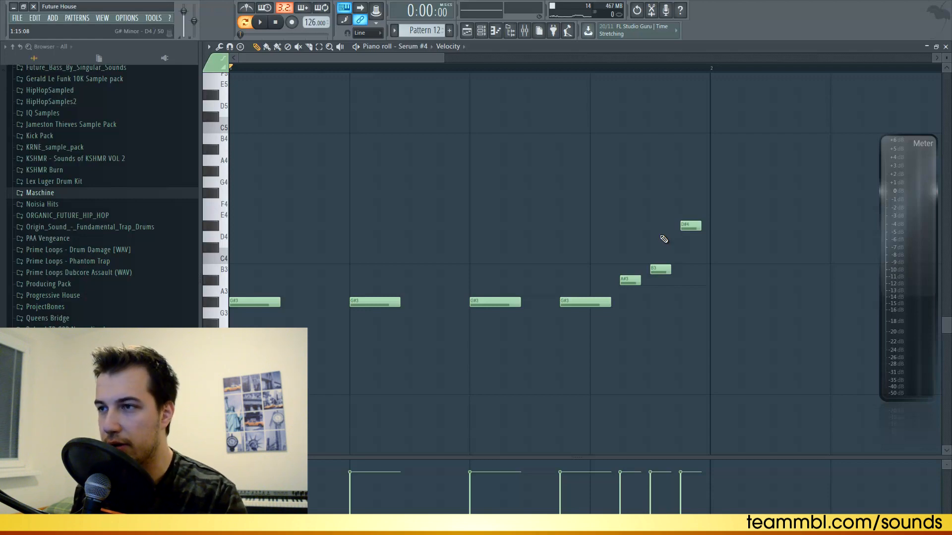
Audition the bassline and extend it with a rising run at the end
click(260, 23)
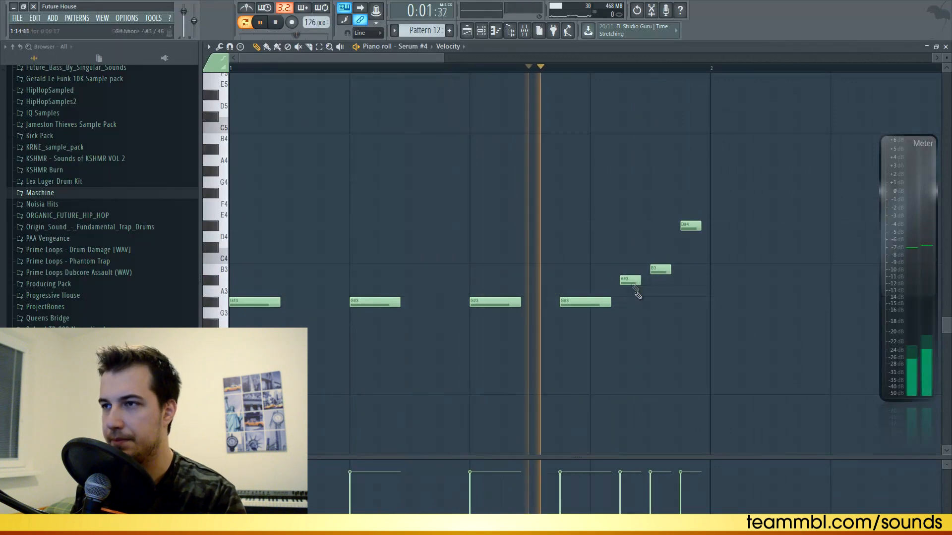
click(275, 23)
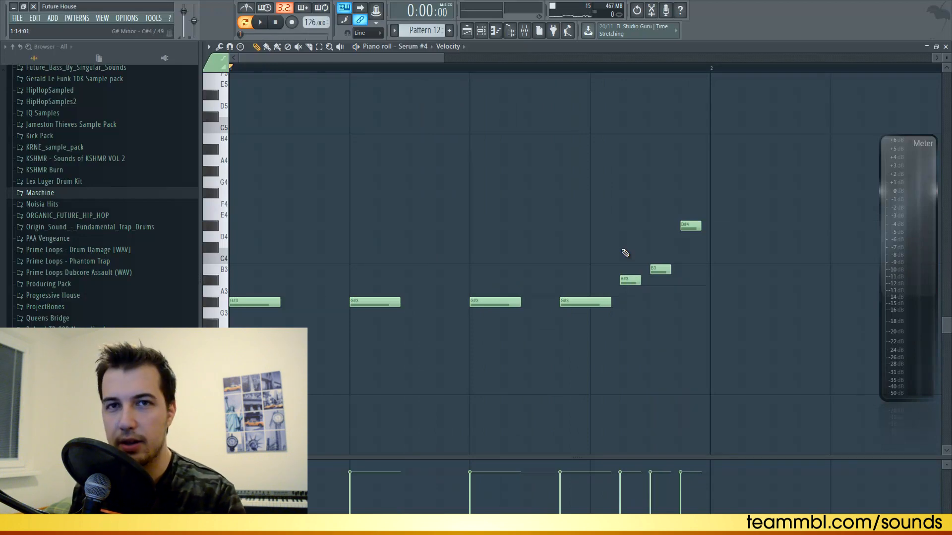
click(260, 22)
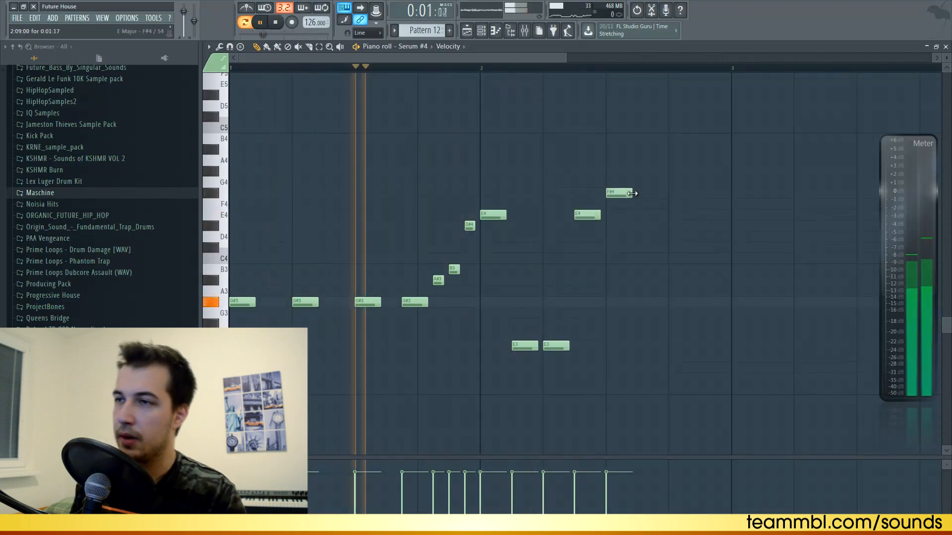
Duplicate the first bass phrase and vary the copy so it climbs to F#4
drag(243, 134, 726, 450)
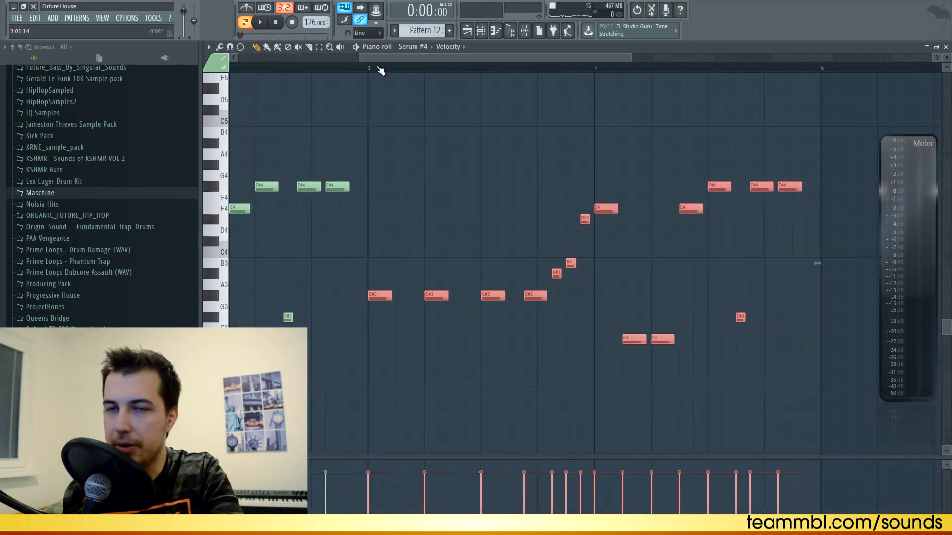
click(260, 21)
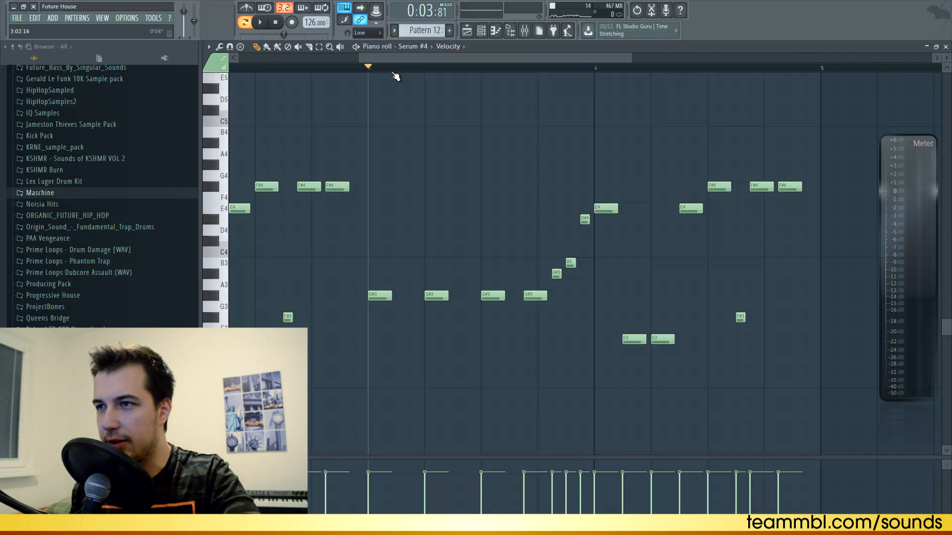
click(260, 23)
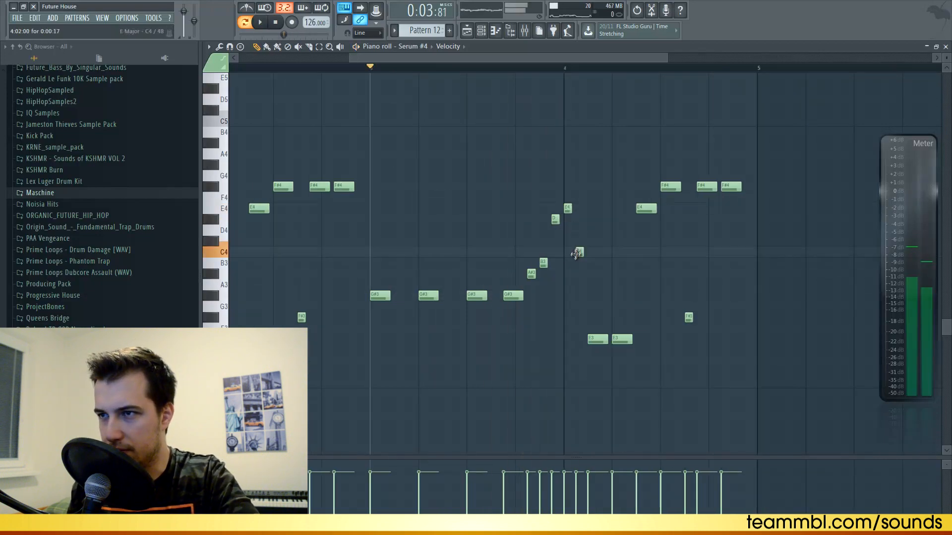
click(260, 22)
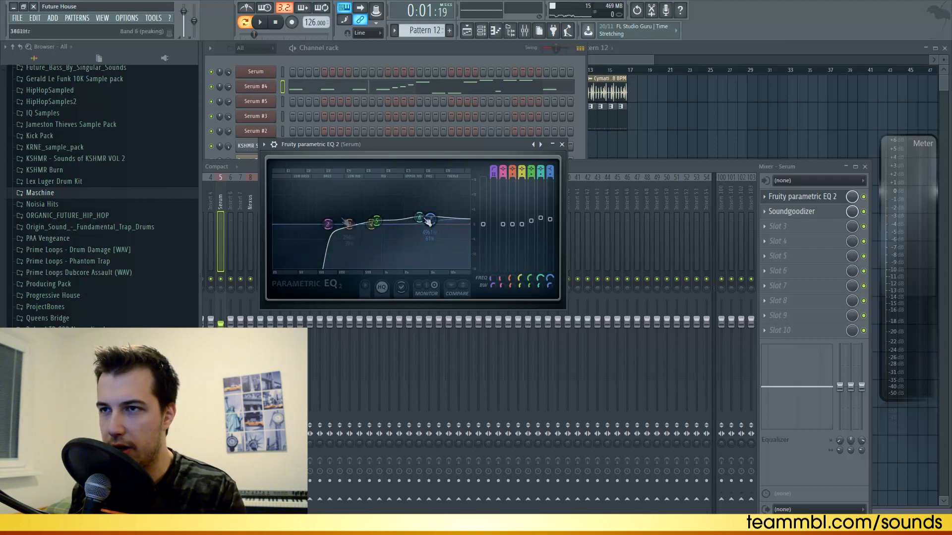
Raise a high EQ band on the Serum bass, review Soundgoodizer, and return to the channel list
drag(429, 218, 418, 217)
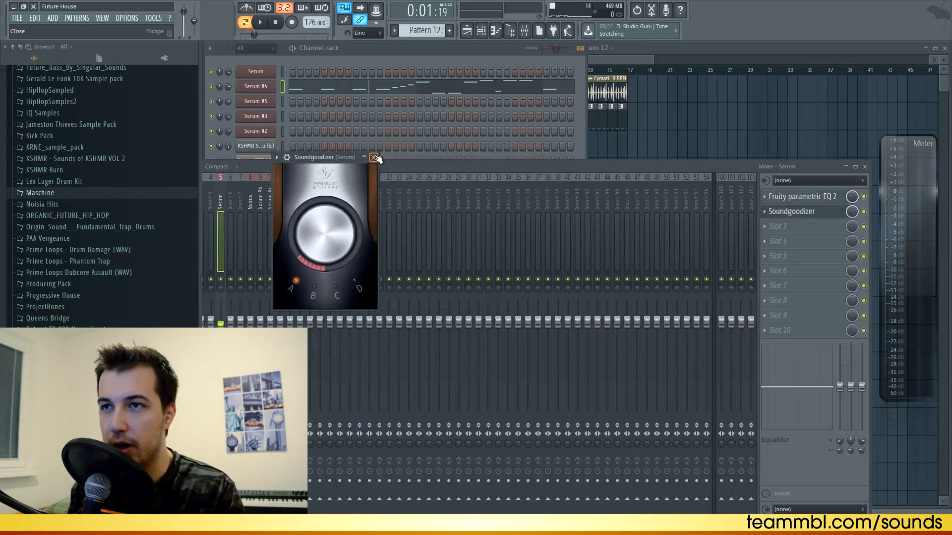
click(374, 158)
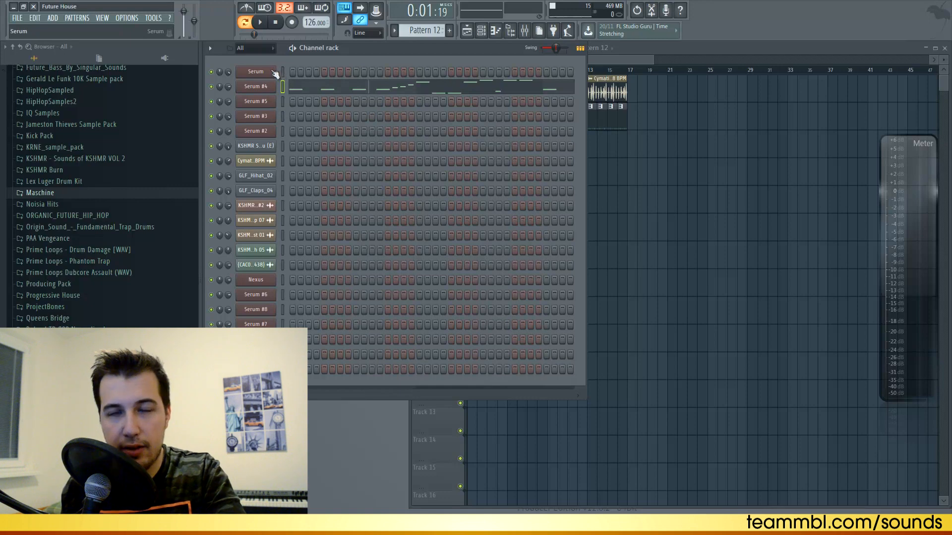
Copy the Serum #4 bassline notes onto the Serum channel to double it
click(255, 71)
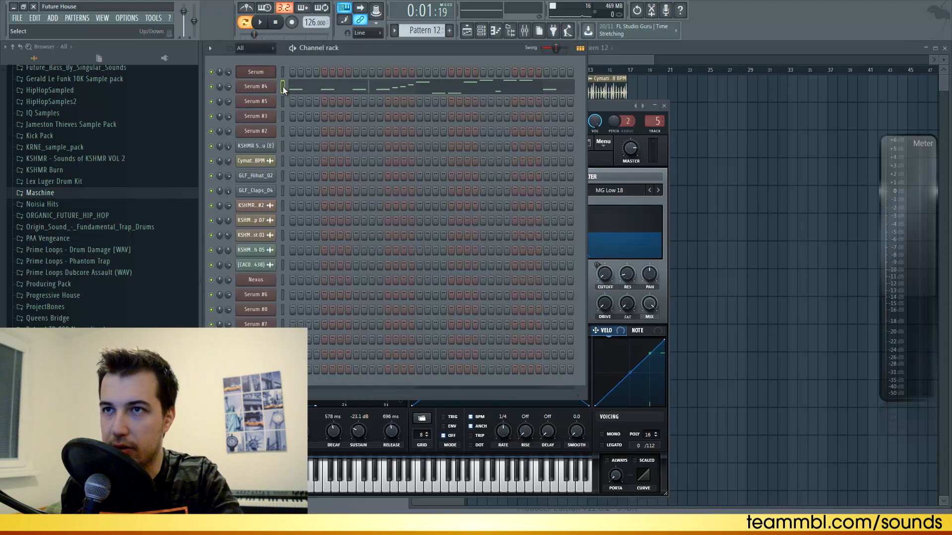
click(245, 22)
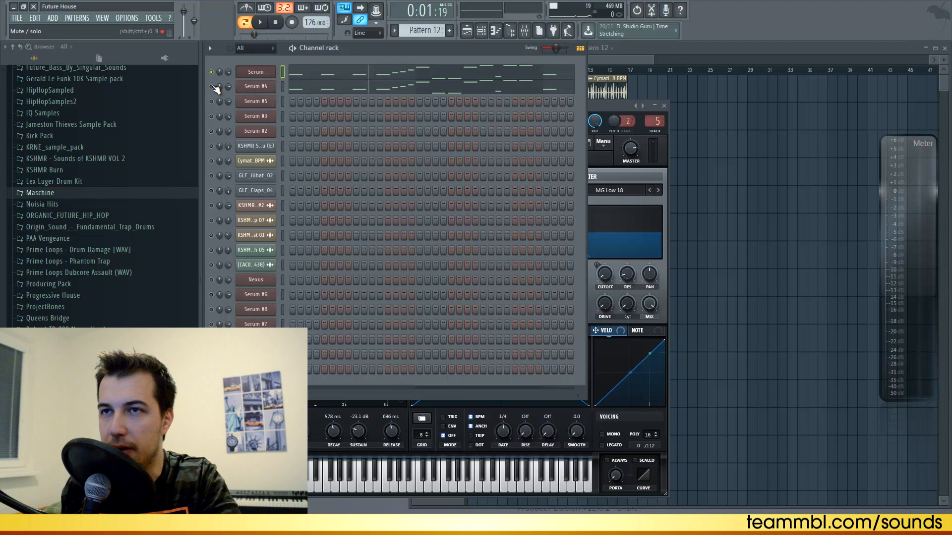
click(259, 22)
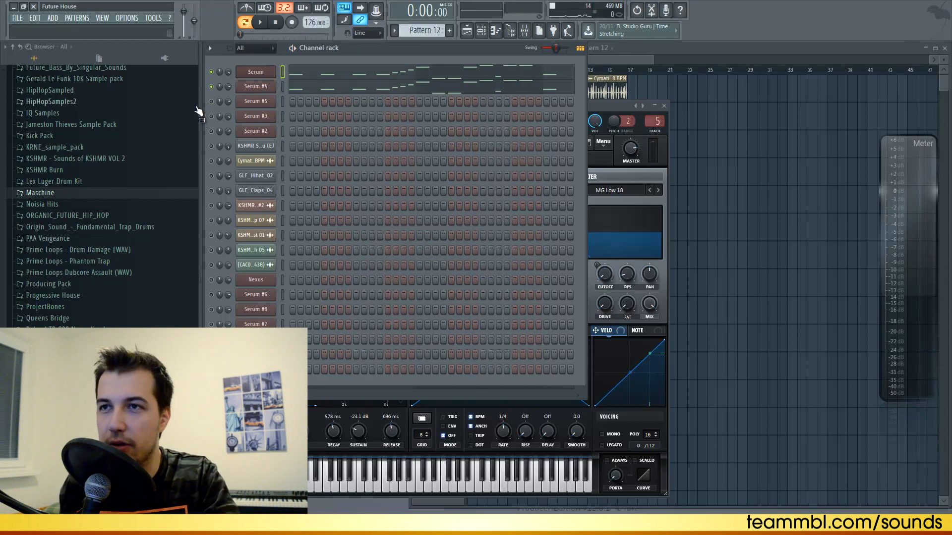
Paste the bassline onto Serum #5 and listen to the three-layer bass
right_click(210, 115)
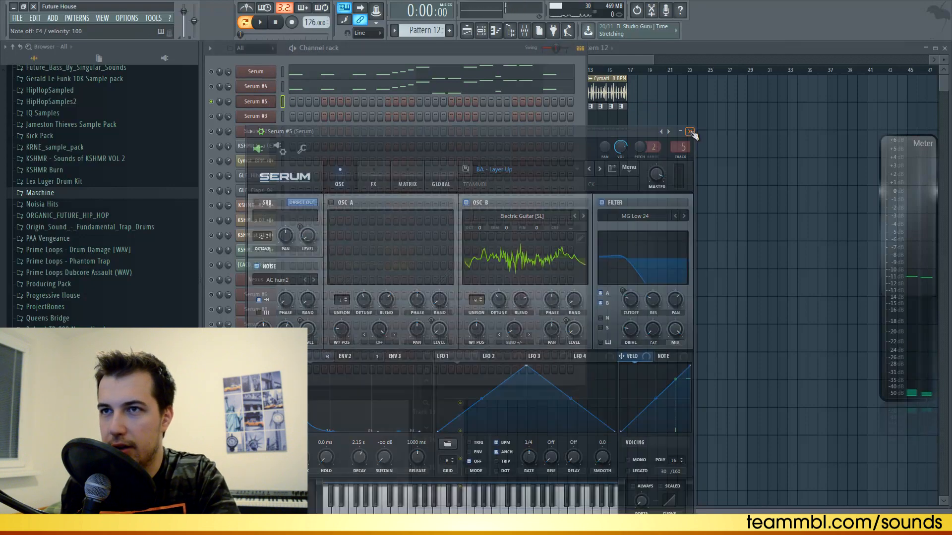
click(690, 132)
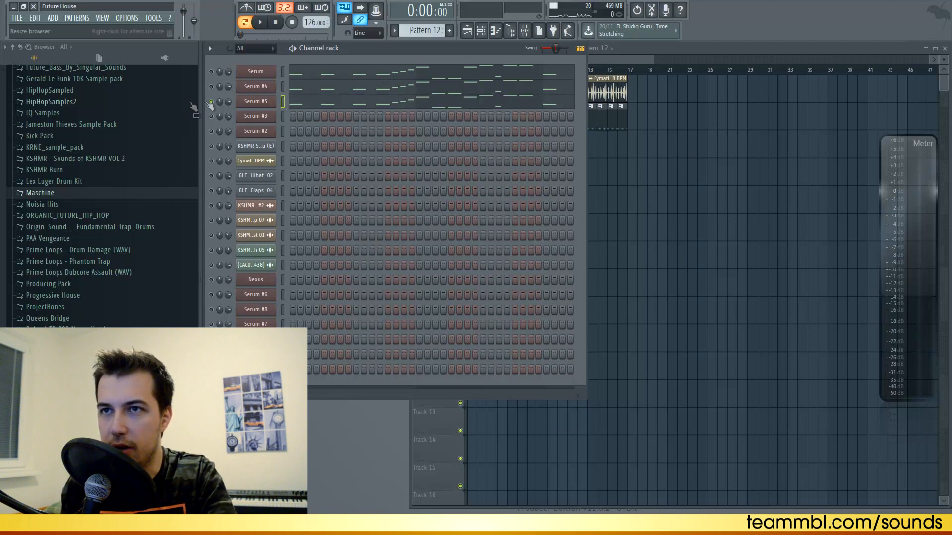
click(259, 23)
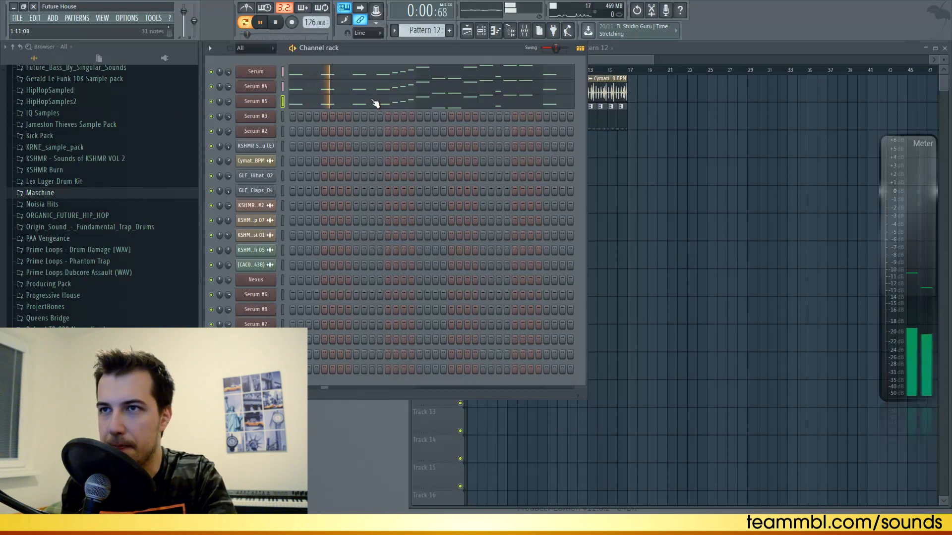
click(524, 31)
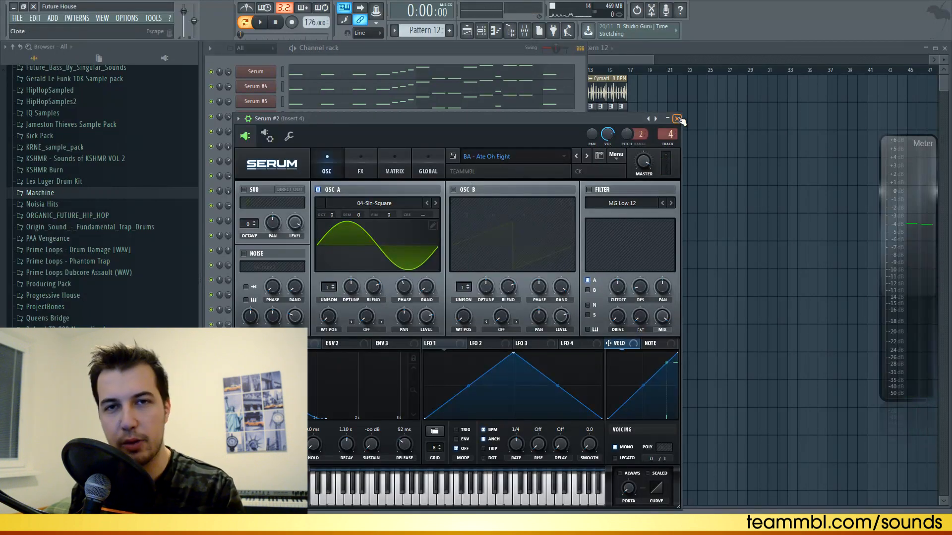
Preview Pattern 12 and place four clips of it along Track 3 over 16 bars
click(678, 118)
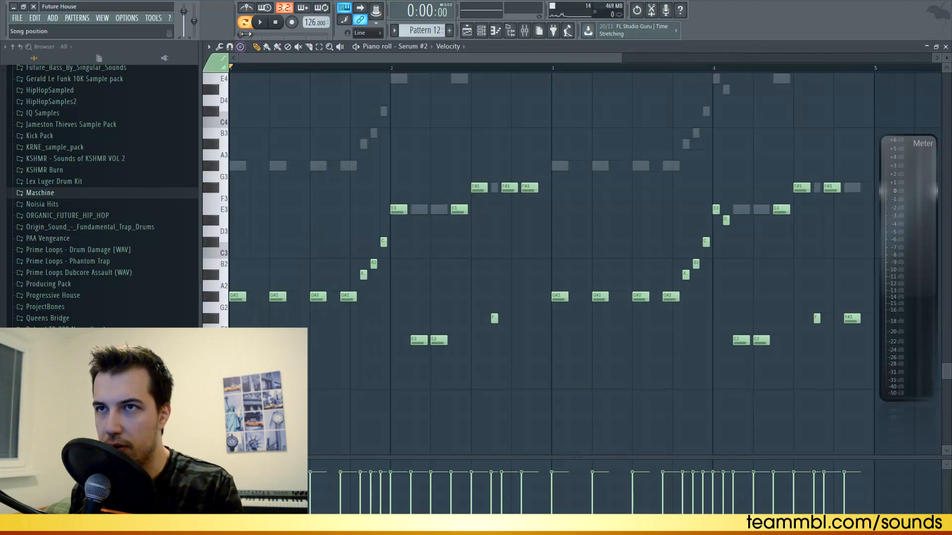
click(260, 23)
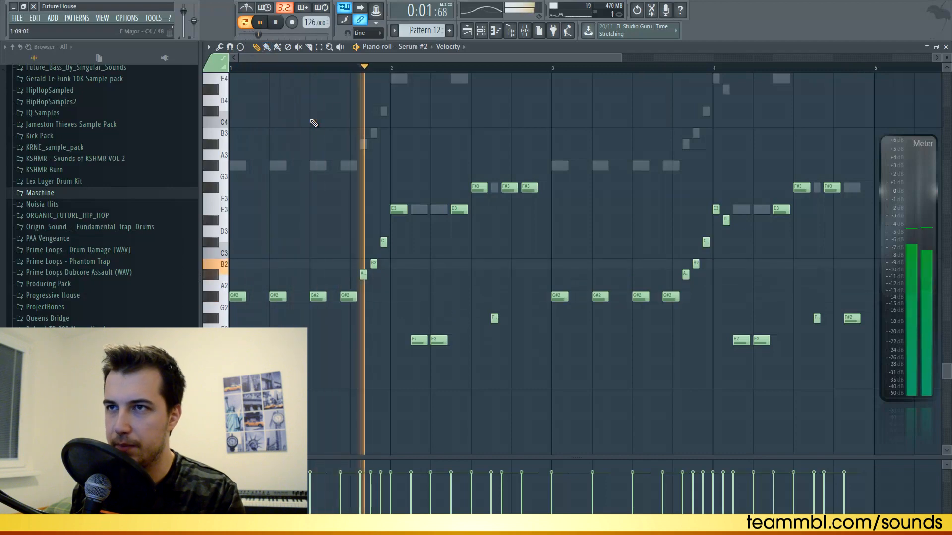
click(524, 31)
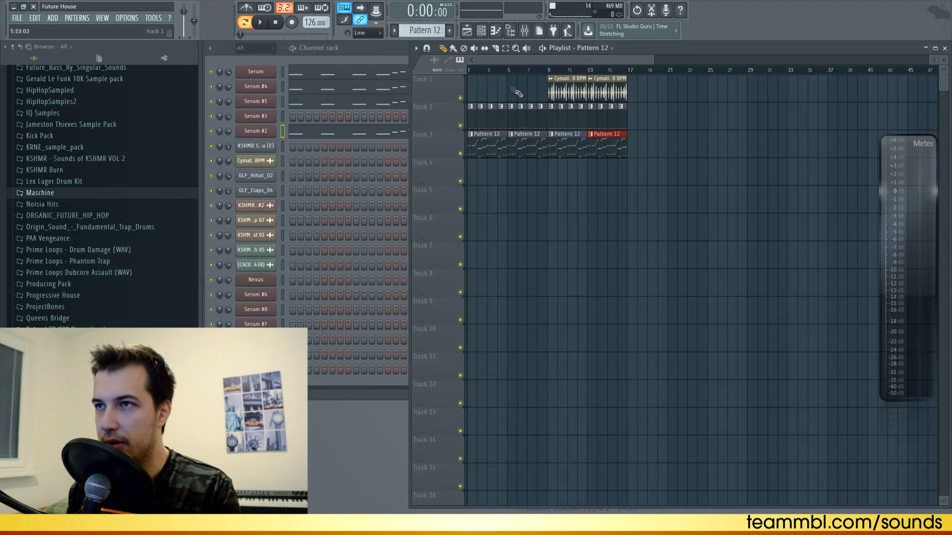
Bring the Channel Rack forward over the playlist while the arrangement plays
click(260, 23)
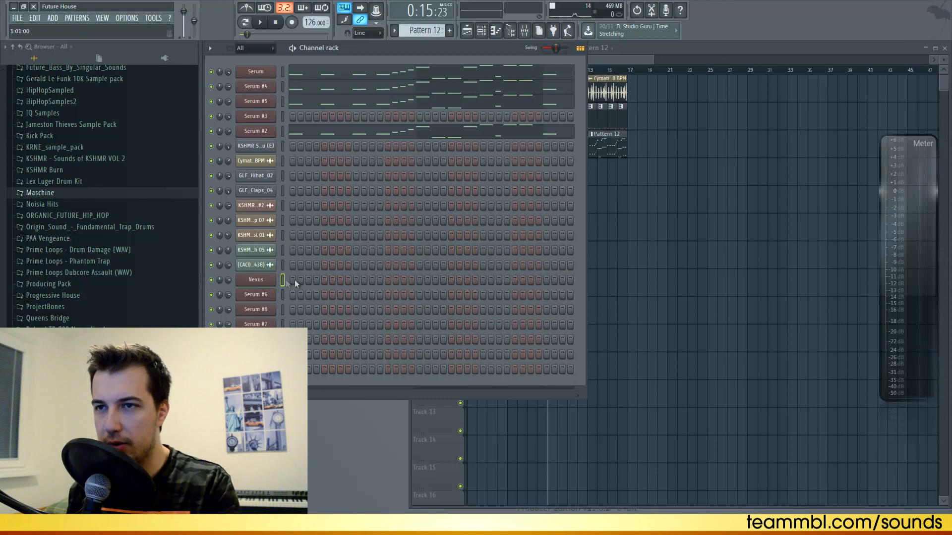
Load the PN Piano Layer 1 preset in Nexus and close the instrument window
click(256, 279)
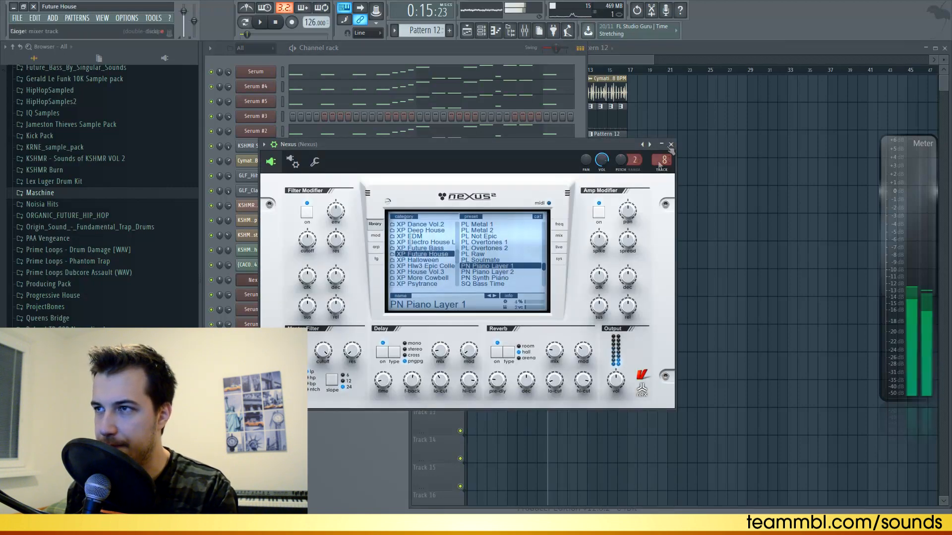
click(671, 145)
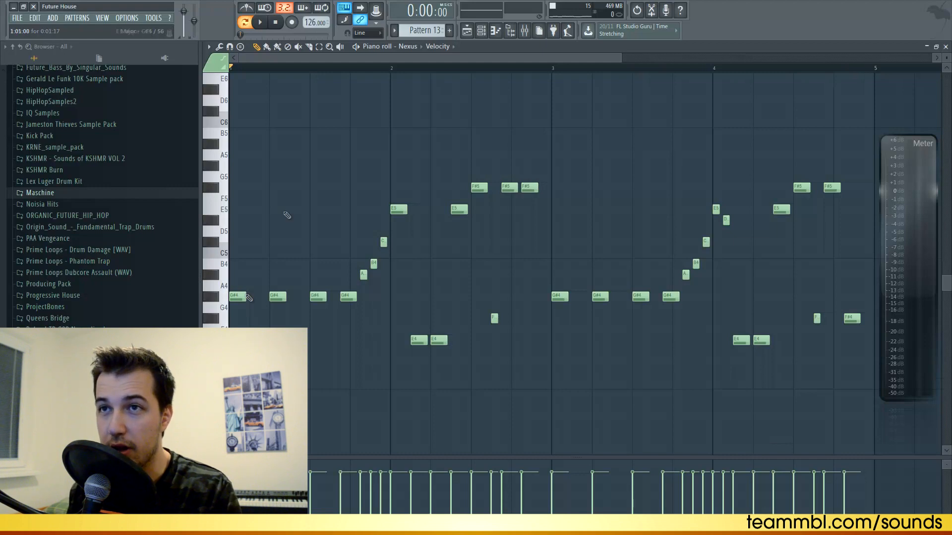
Stack chord notes above the first melody note in the Nexus piano roll
click(210, 46)
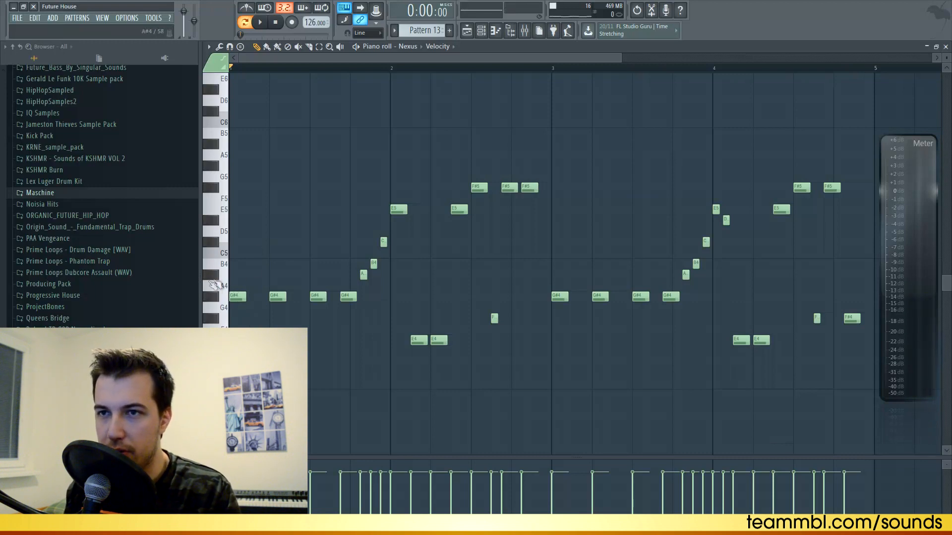
click(236, 263)
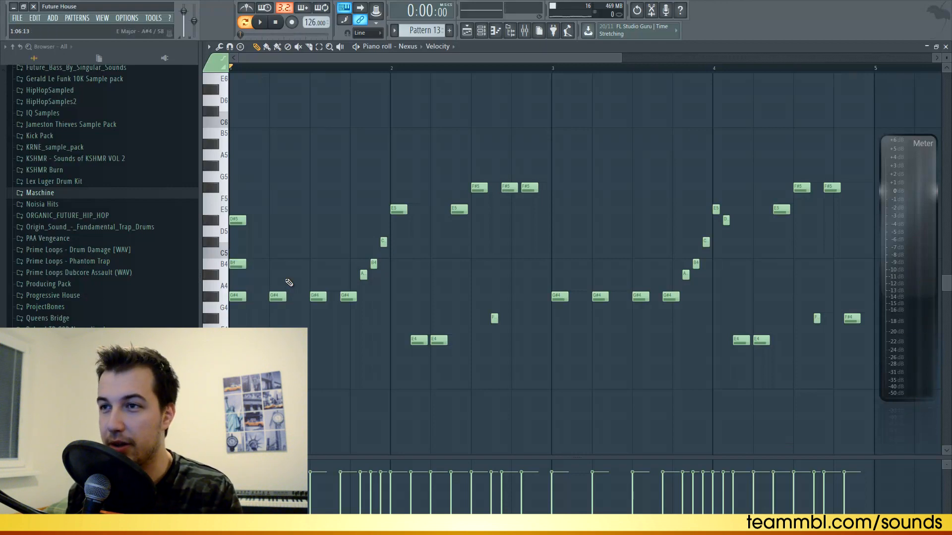
click(278, 296)
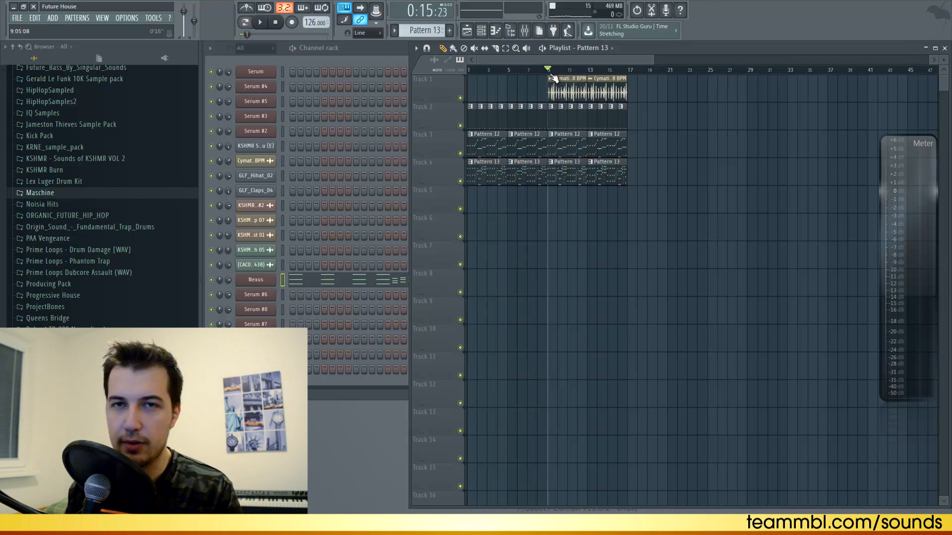
Switch to an empty Pattern 14 and bring up the Serum #3 piano roll
click(259, 23)
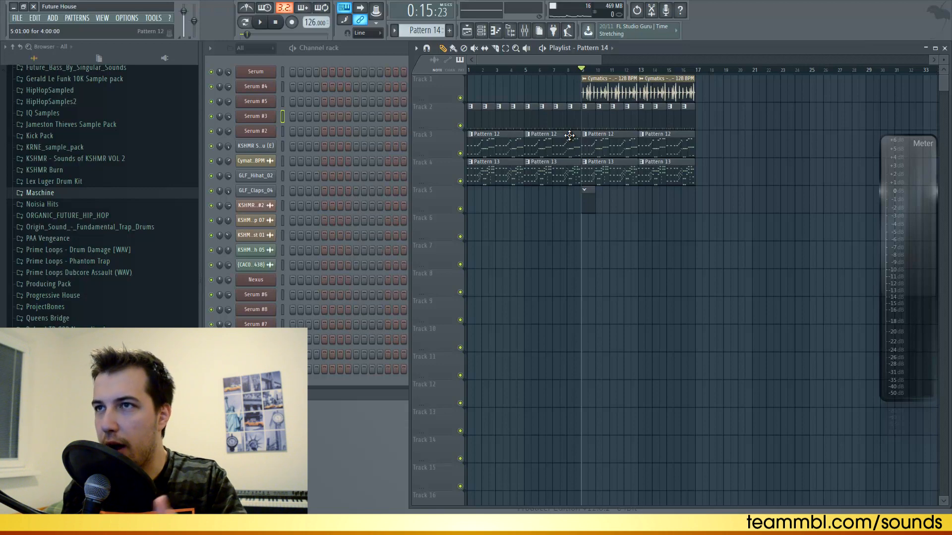
click(255, 116)
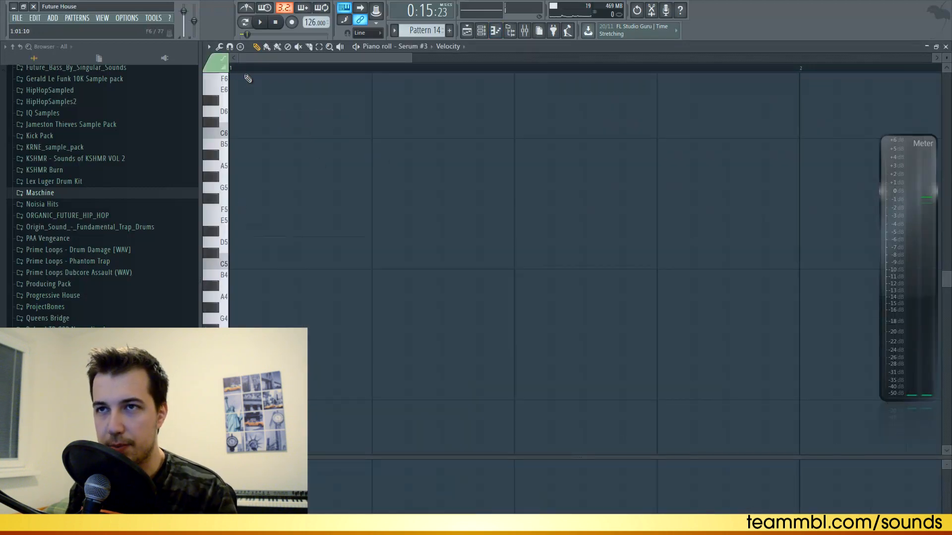
Audition the track, then draw the counter-melody notes in Serum #3's Pattern 14 piano roll
click(260, 22)
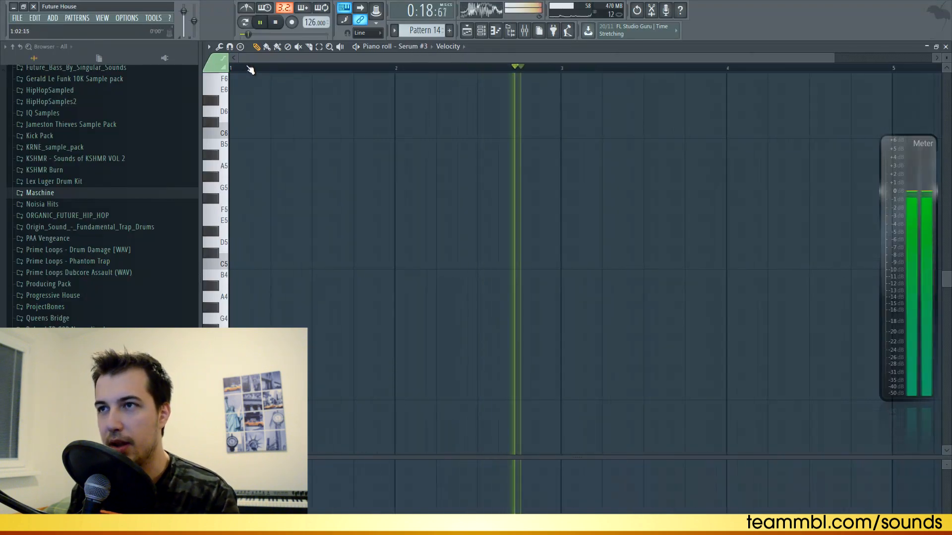
click(275, 22)
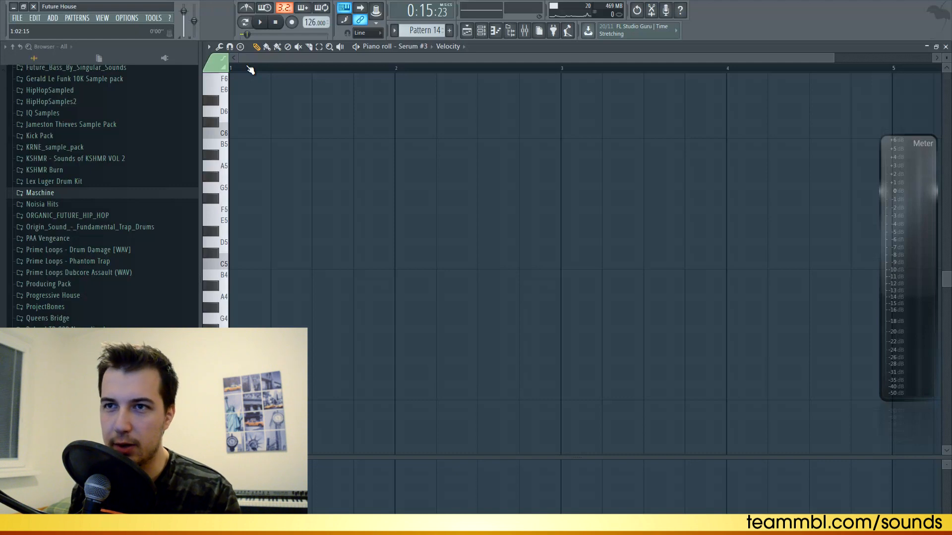
click(236, 231)
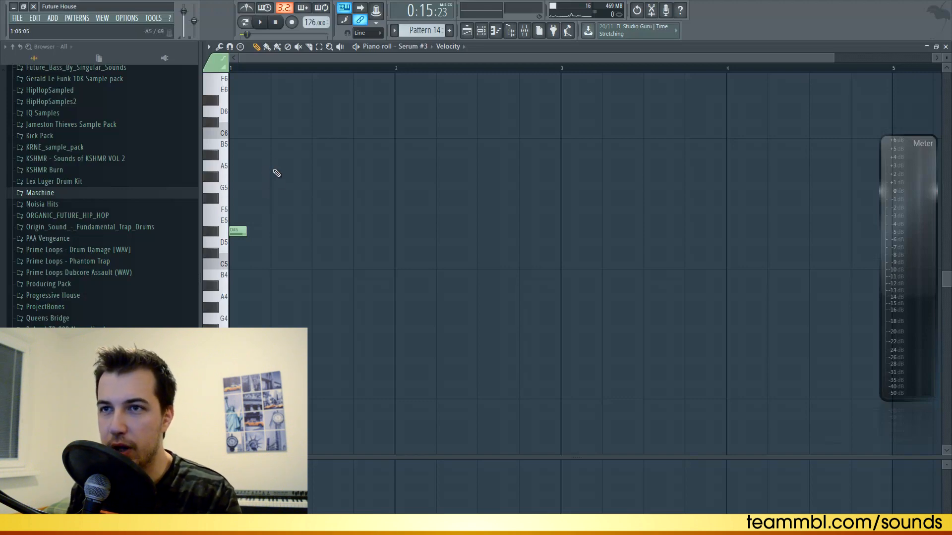
click(258, 22)
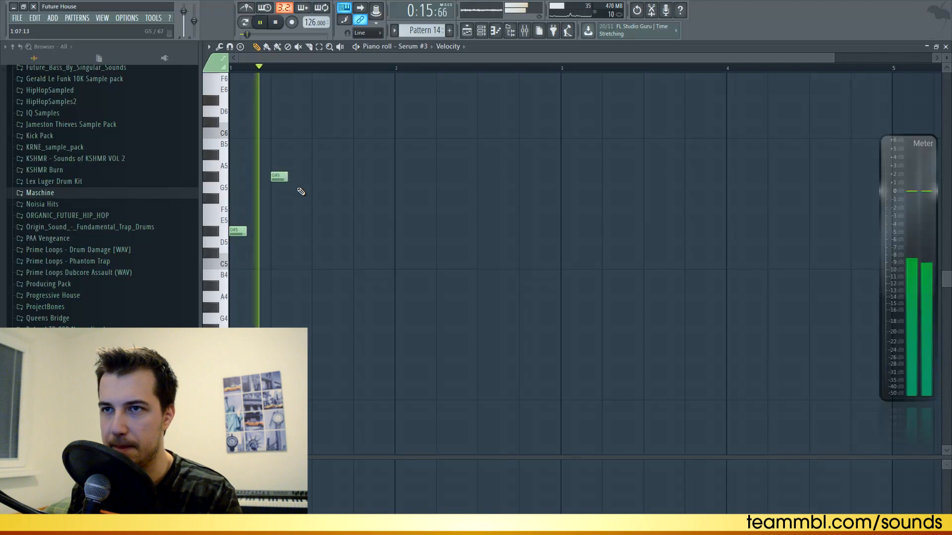
click(297, 198)
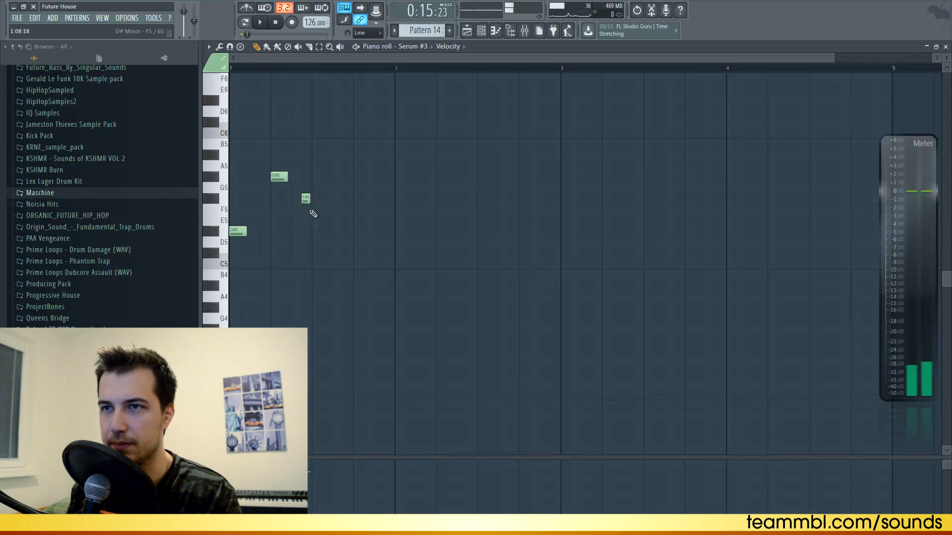
click(315, 252)
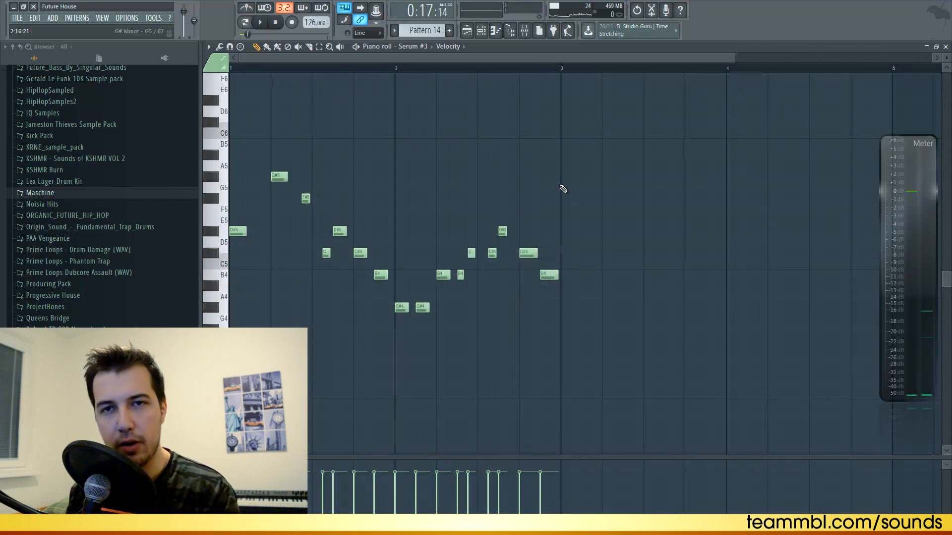
mouse_move(612, 121)
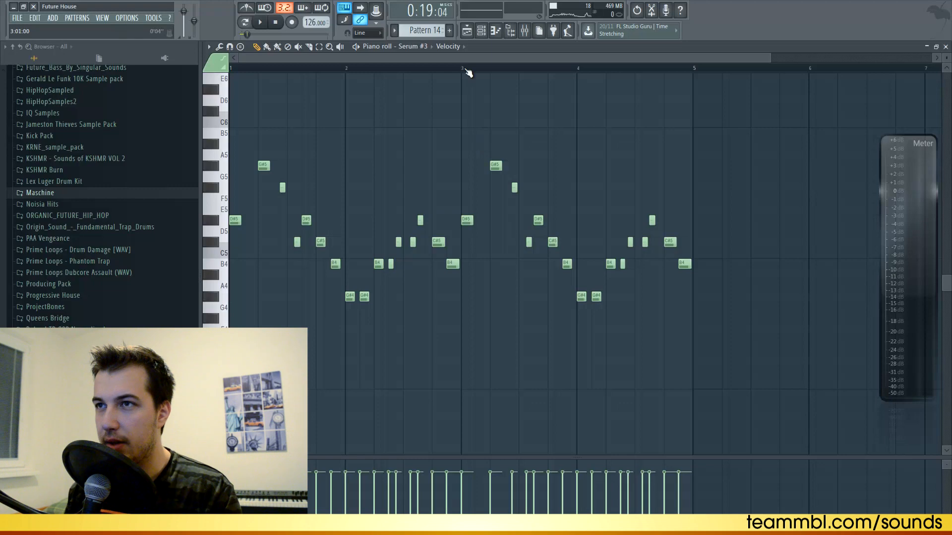
click(260, 22)
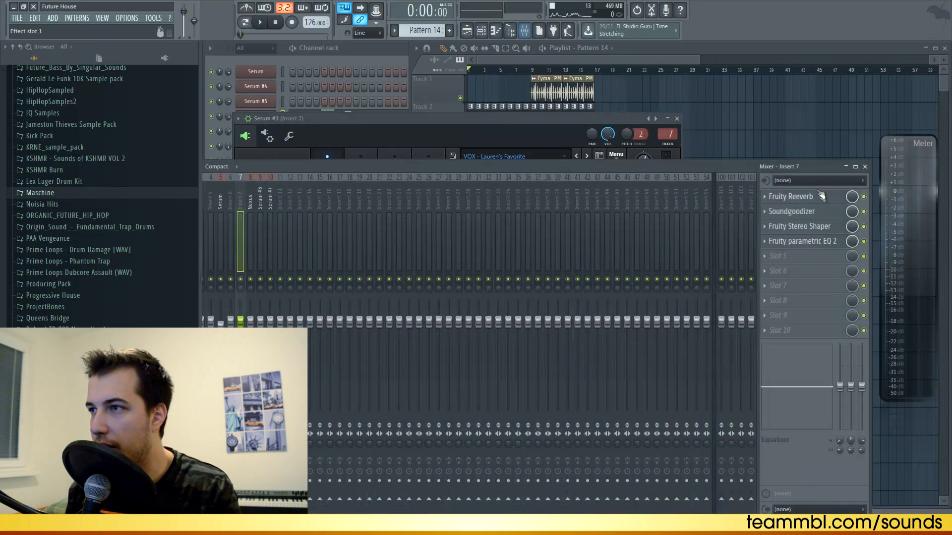
Check the Reeverb and Soundgoodizer slots, then raise a high peaking band in Parametric EQ 2
click(791, 196)
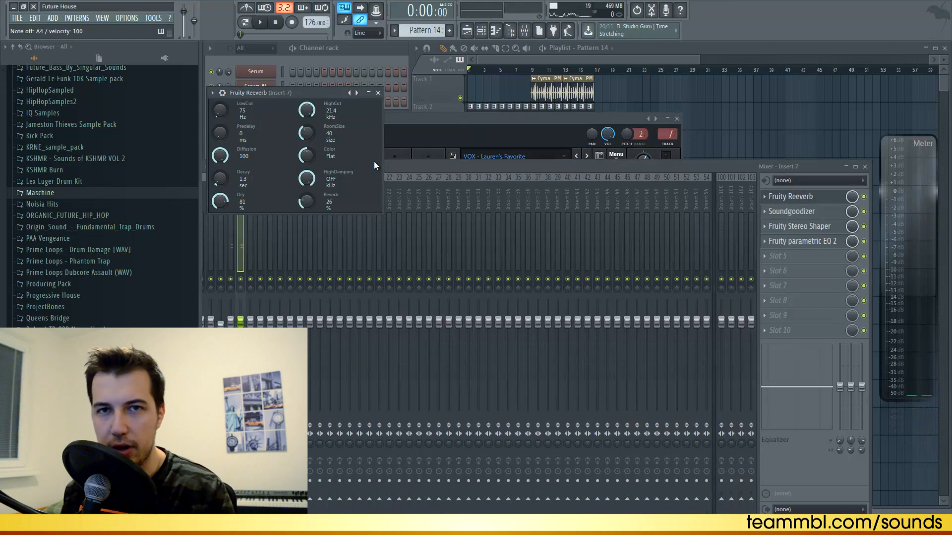
click(792, 212)
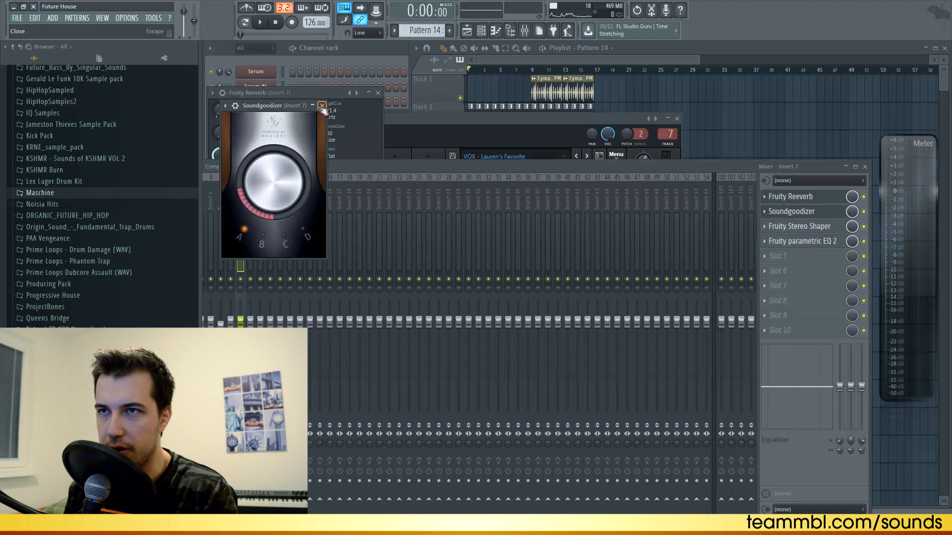
click(321, 106)
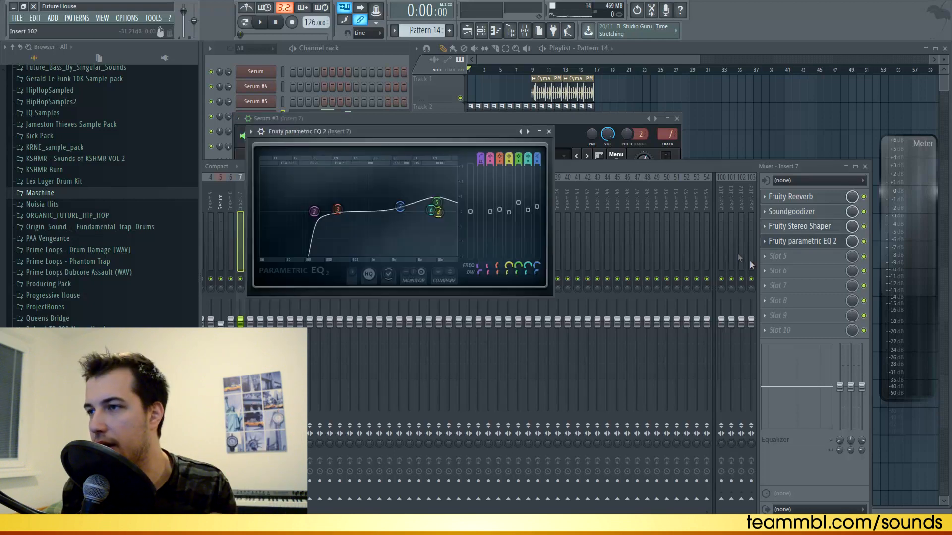
drag(437, 209, 436, 211)
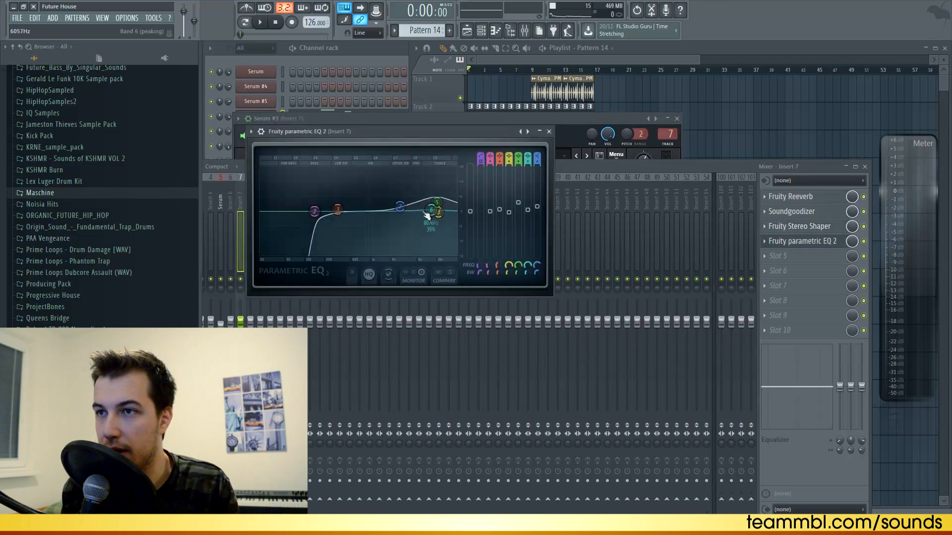
drag(428, 212, 437, 209)
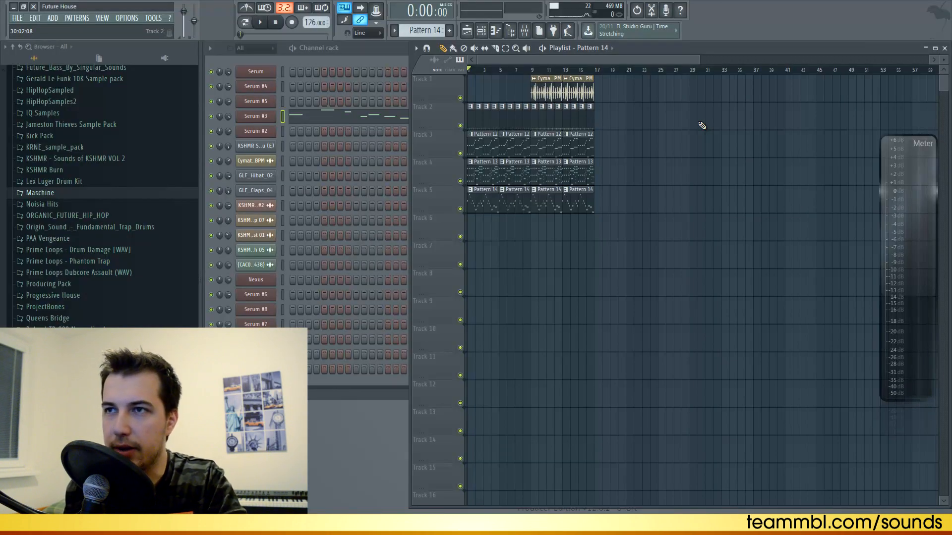
mouse_move(295, 240)
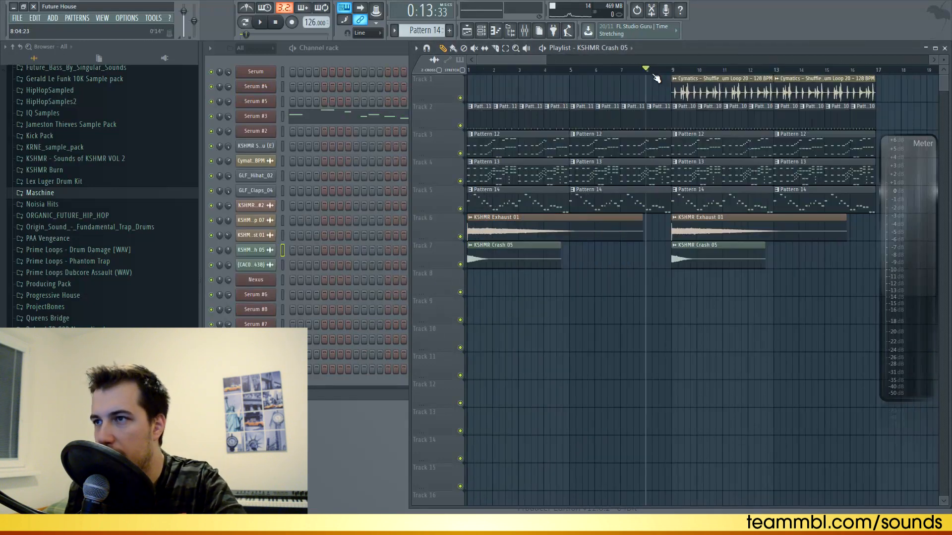
Move the playback position to bar 9 where the second Exhaust and Crash samples sit
click(627, 70)
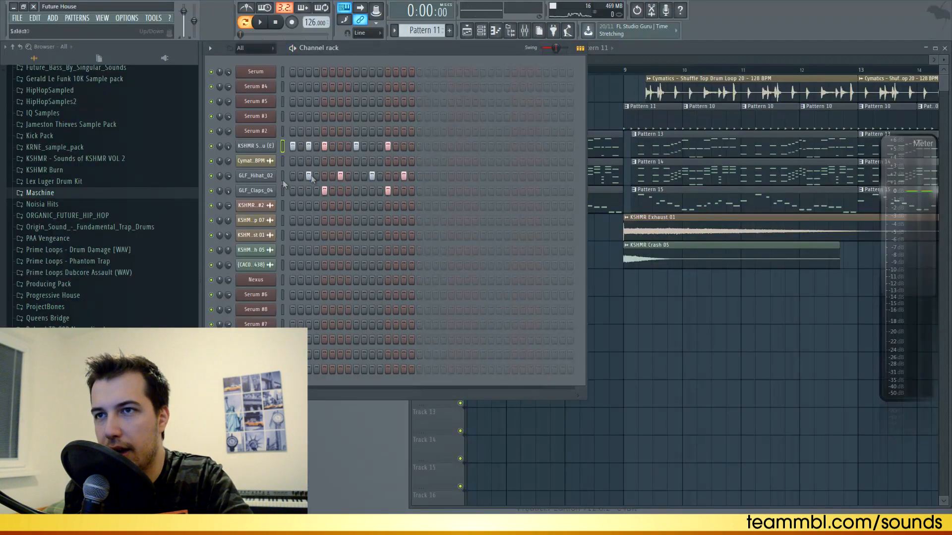
Close the Channel Rack and play back the drop ending with the Impact w Sweep 07 in place
click(259, 23)
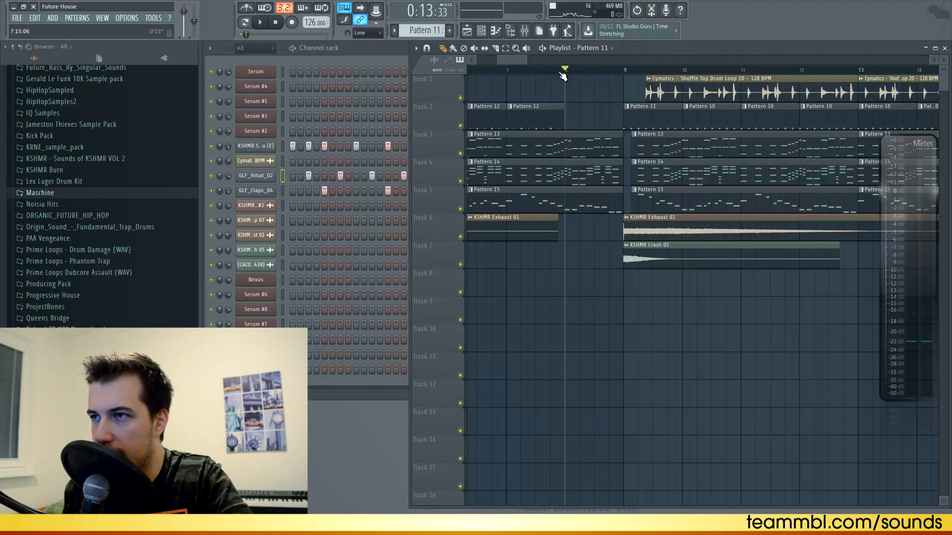
click(260, 23)
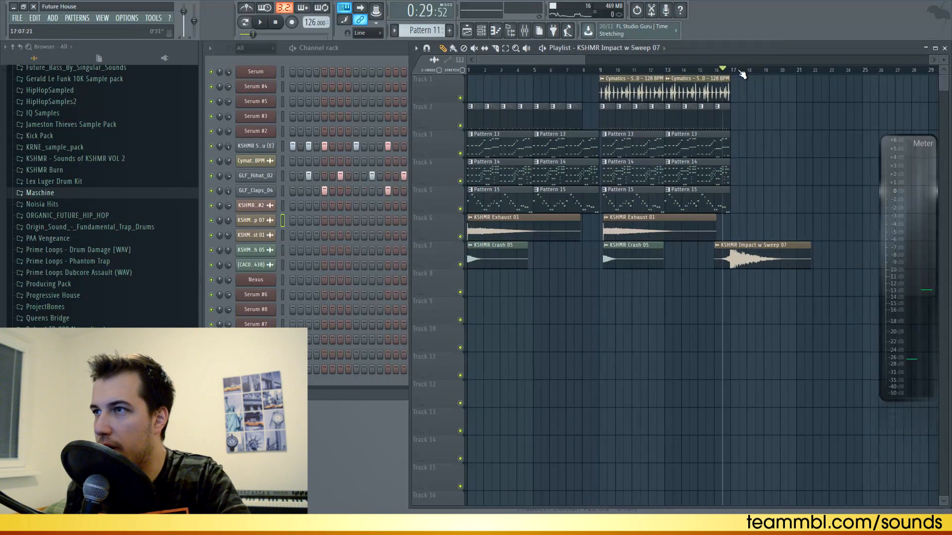
click(259, 22)
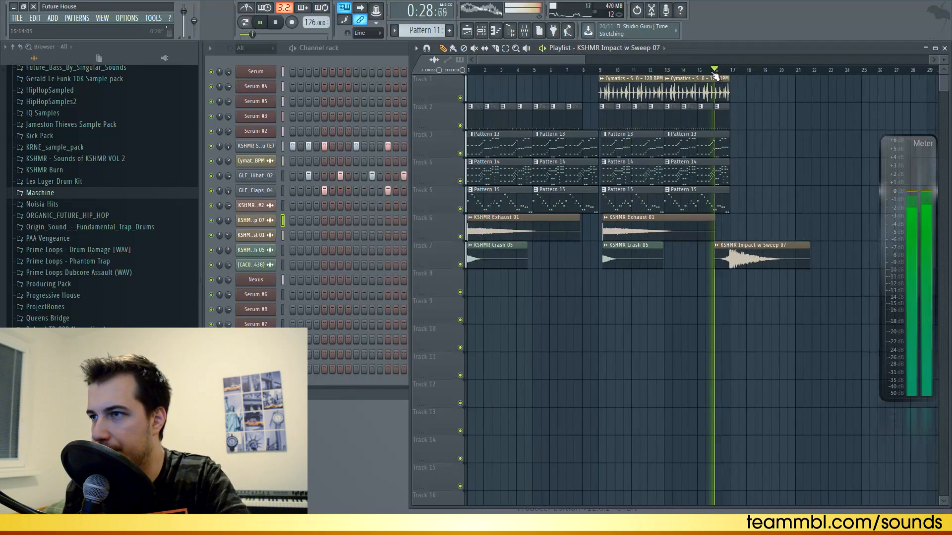